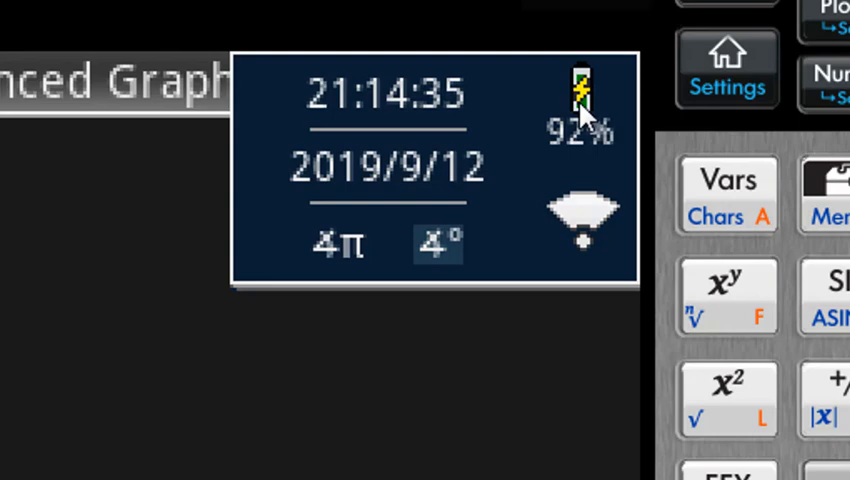
mouse_move(338, 258)
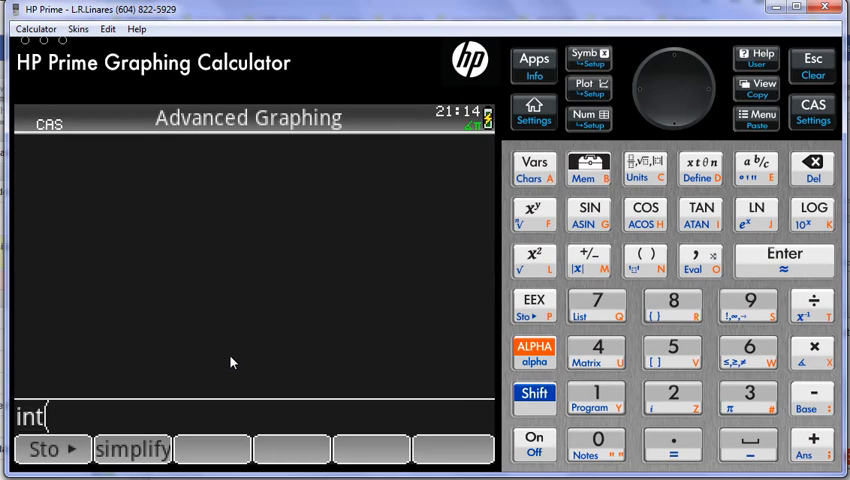
Enter int(sin(x),x) in the CAS and evaluate it, giving -COS(x).
text(sin(x),x)
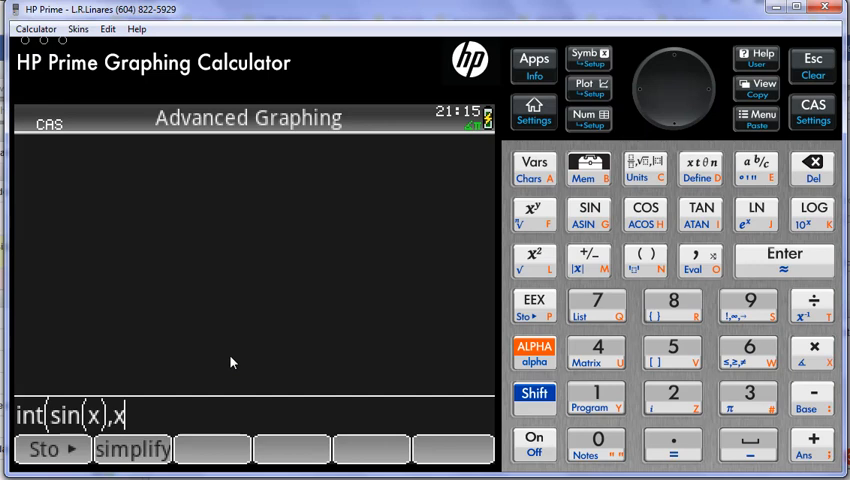
click(784, 259)
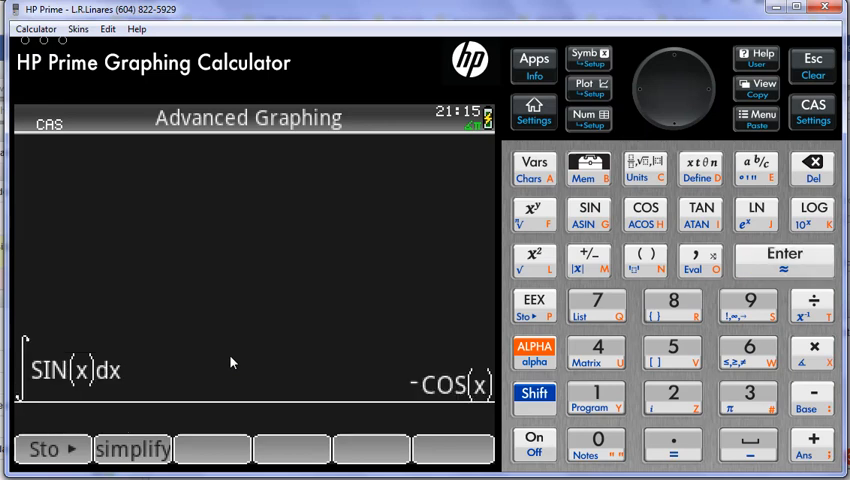
mouse_move(343, 258)
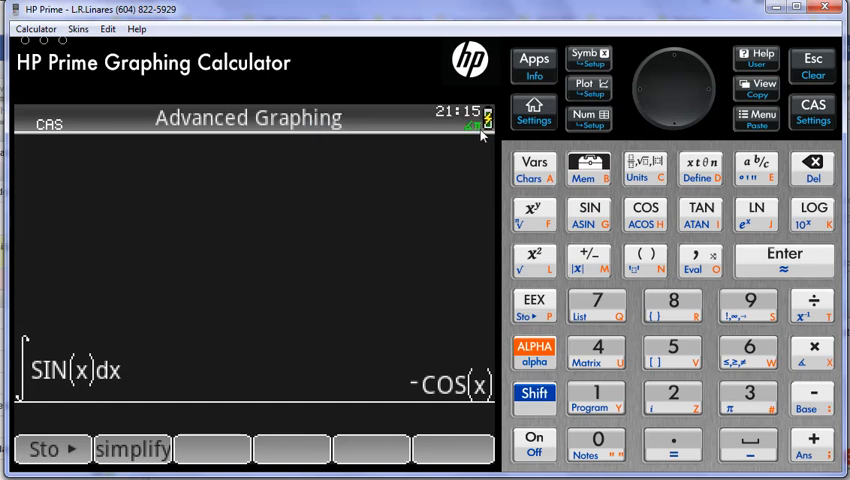
mouse_move(250, 310)
text(int(sin(x))
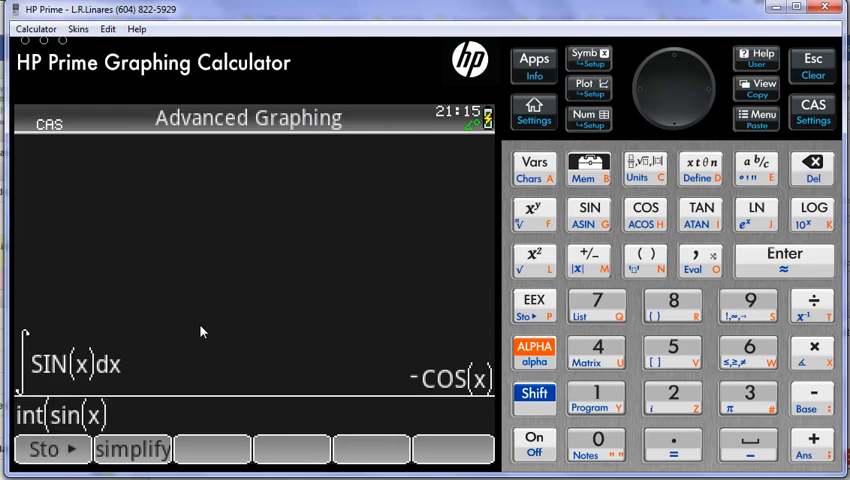
Re-evaluate int(sin(x),x) in degree mode, giving -180*COS(x)/π.
click(784, 258)
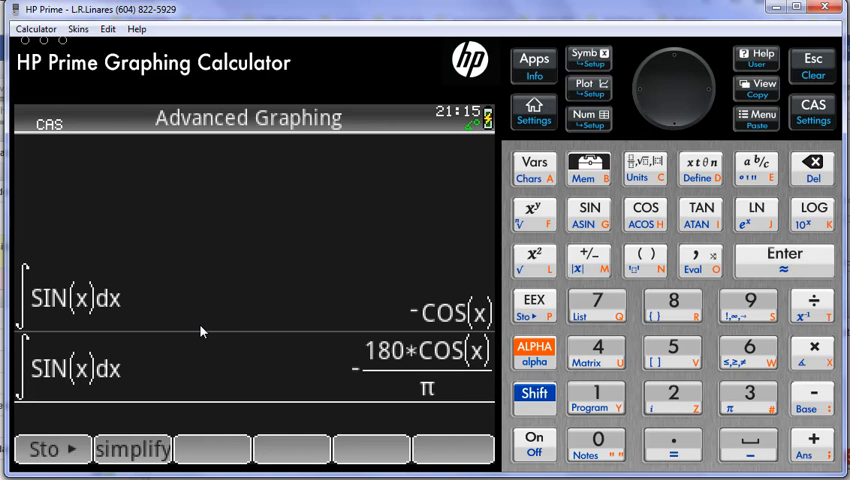
mouse_move(126, 340)
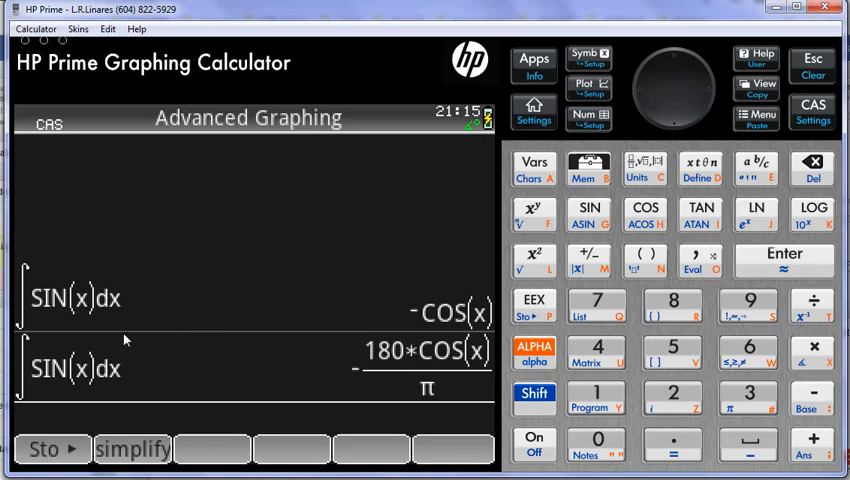
mouse_move(48, 283)
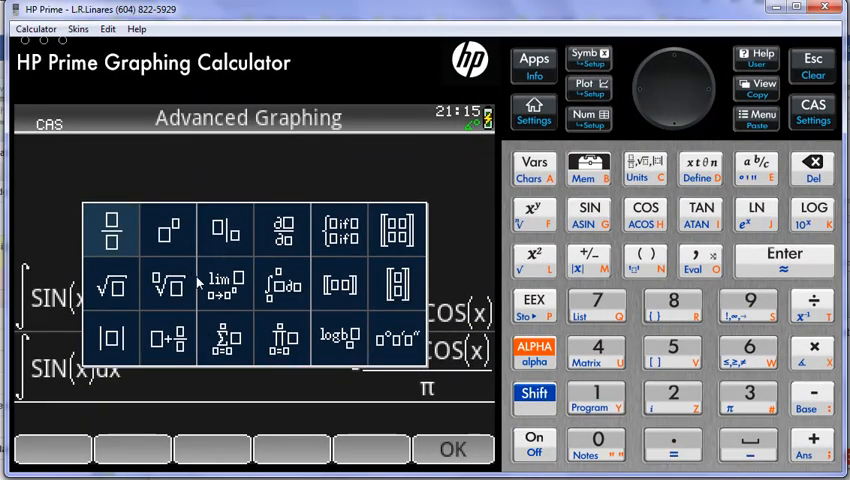
mouse_move(281, 285)
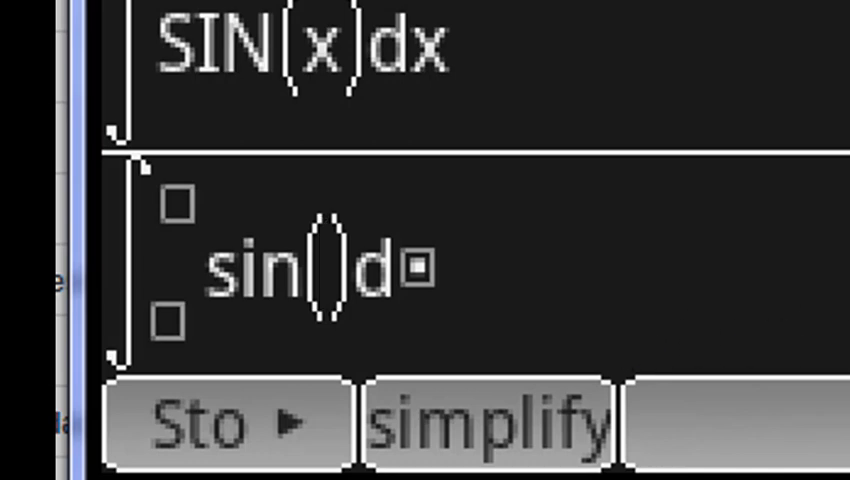
Fill the integral template with sin(x) and variable x, returning -180*COS(x)/π.
text(x)
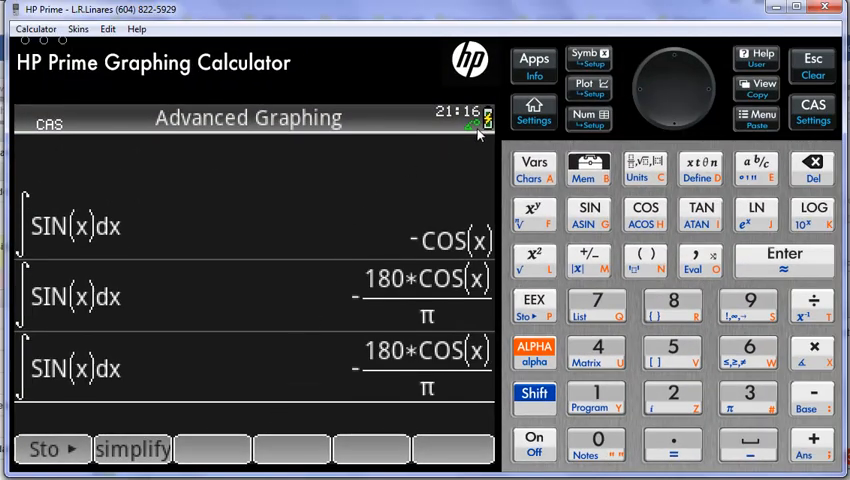
mouse_move(230, 302)
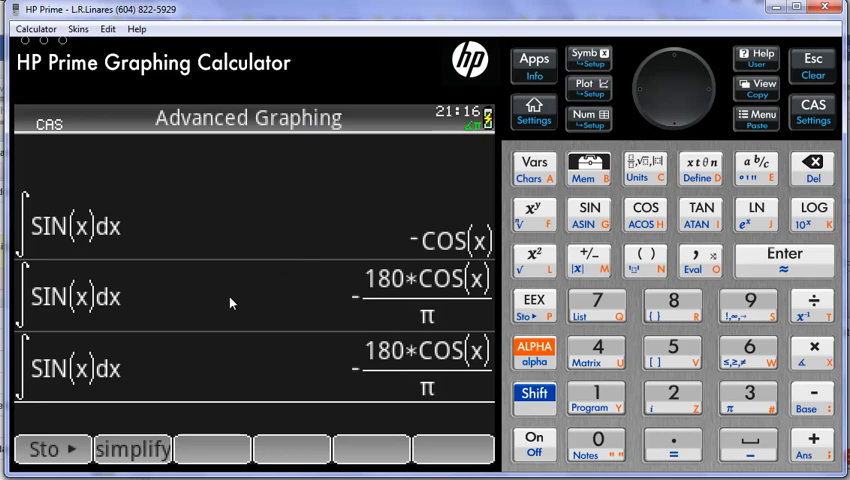